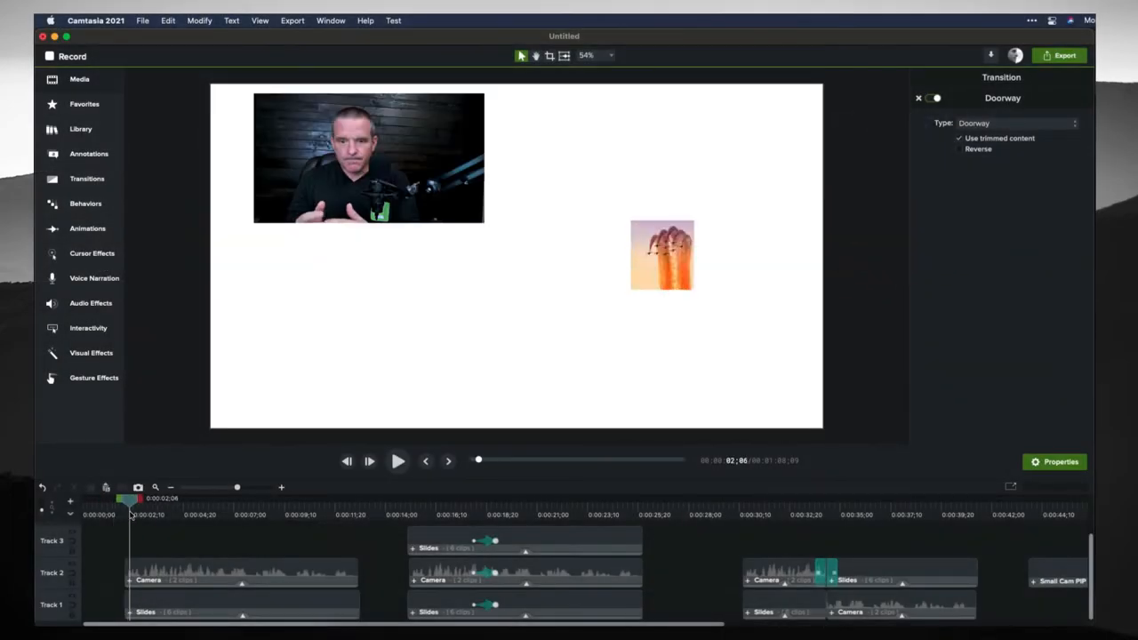
# Step: Move the playhead to the second swap near 0:33 and select its Camera and Slides clips
pyautogui.click(240, 571)
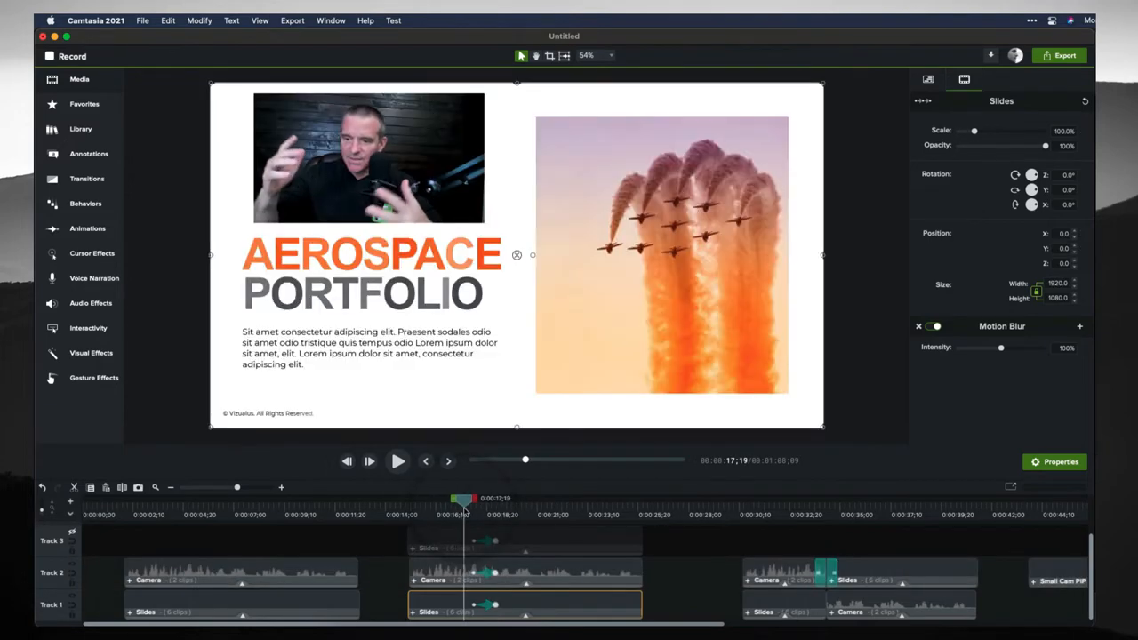
pyautogui.moveTo(460, 505); pyautogui.dragTo(473, 504)
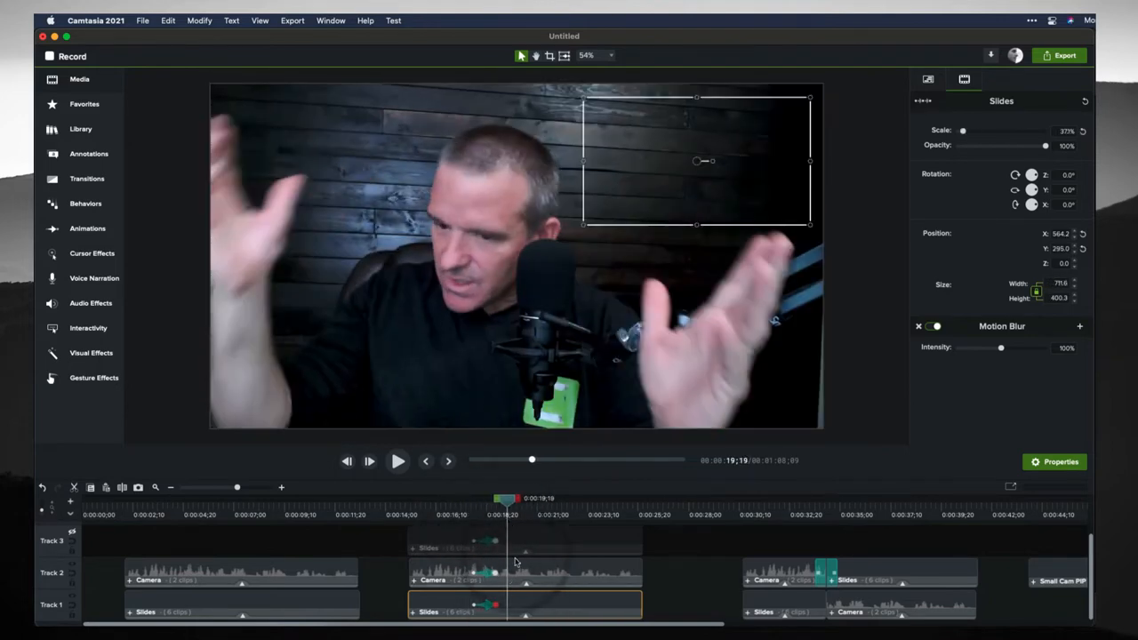
pyautogui.click(525, 572)
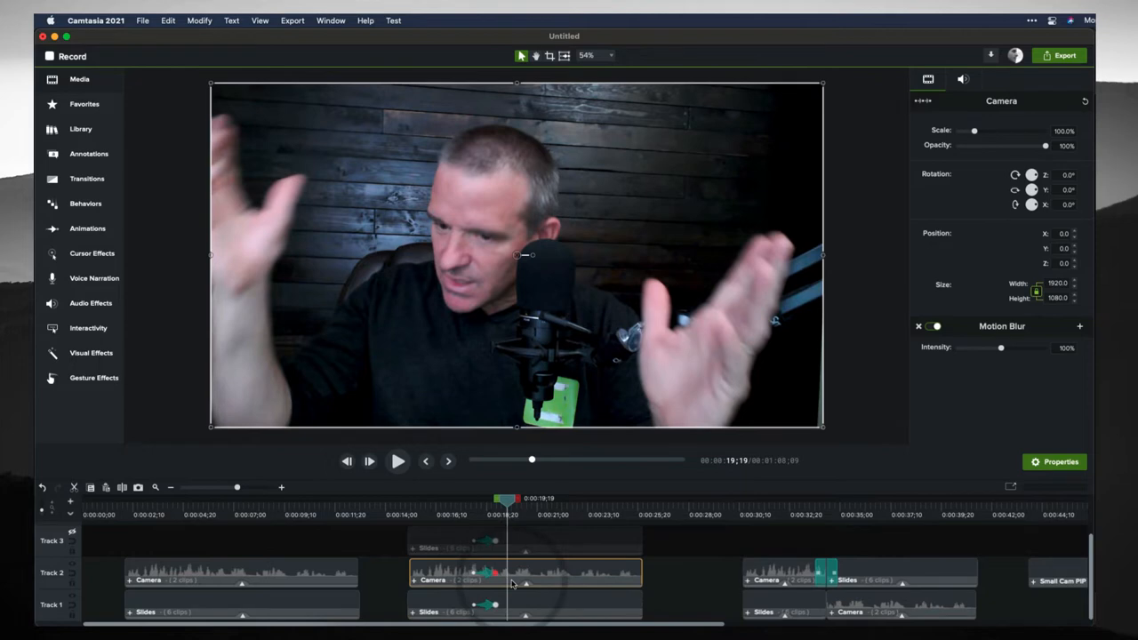
pyautogui.moveTo(511, 583)
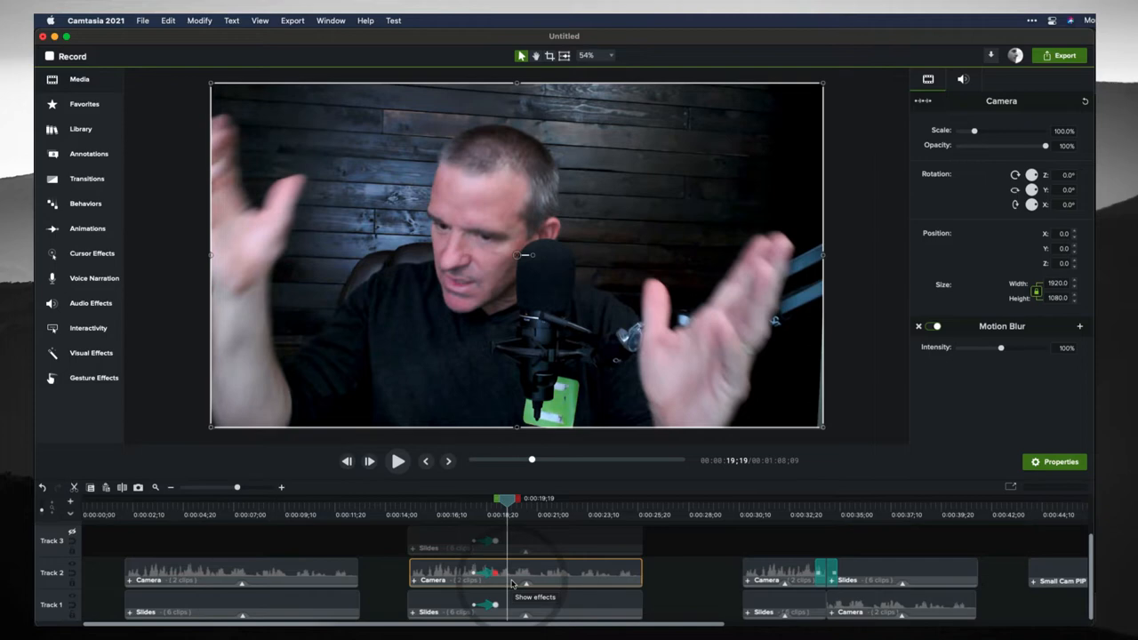
pyautogui.moveTo(512, 600)
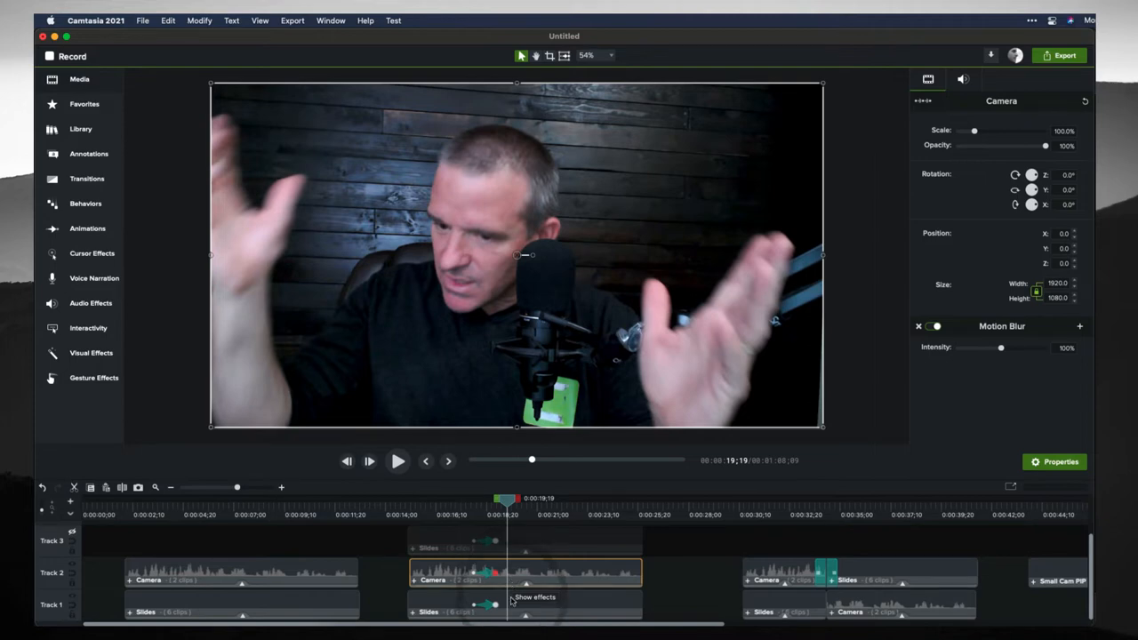
pyautogui.click(525, 606)
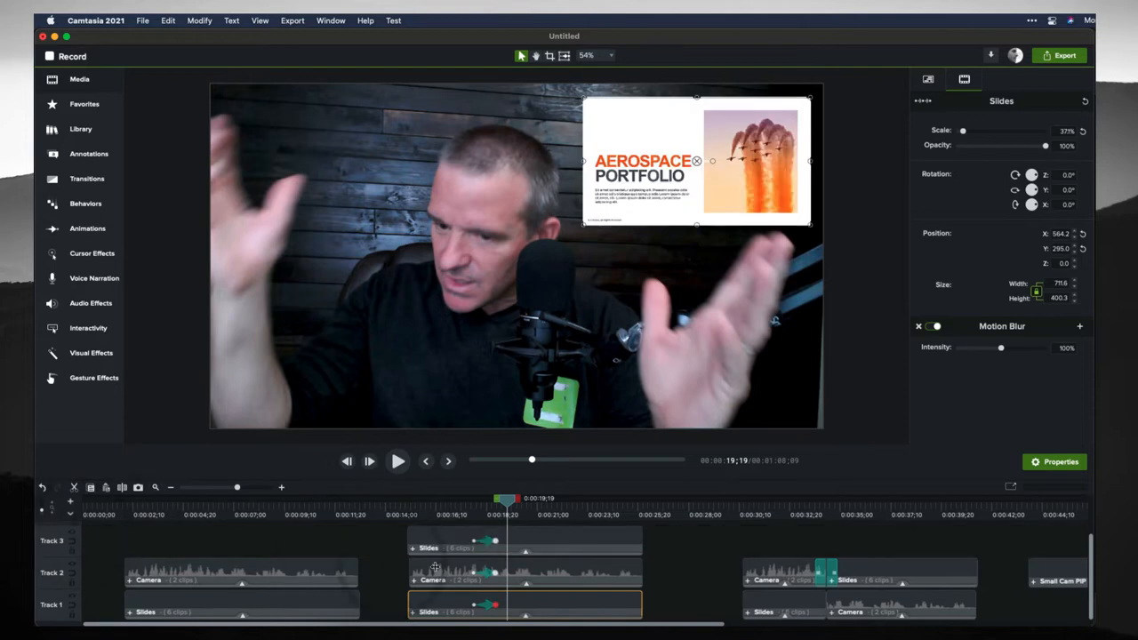
pyautogui.click(518, 605)
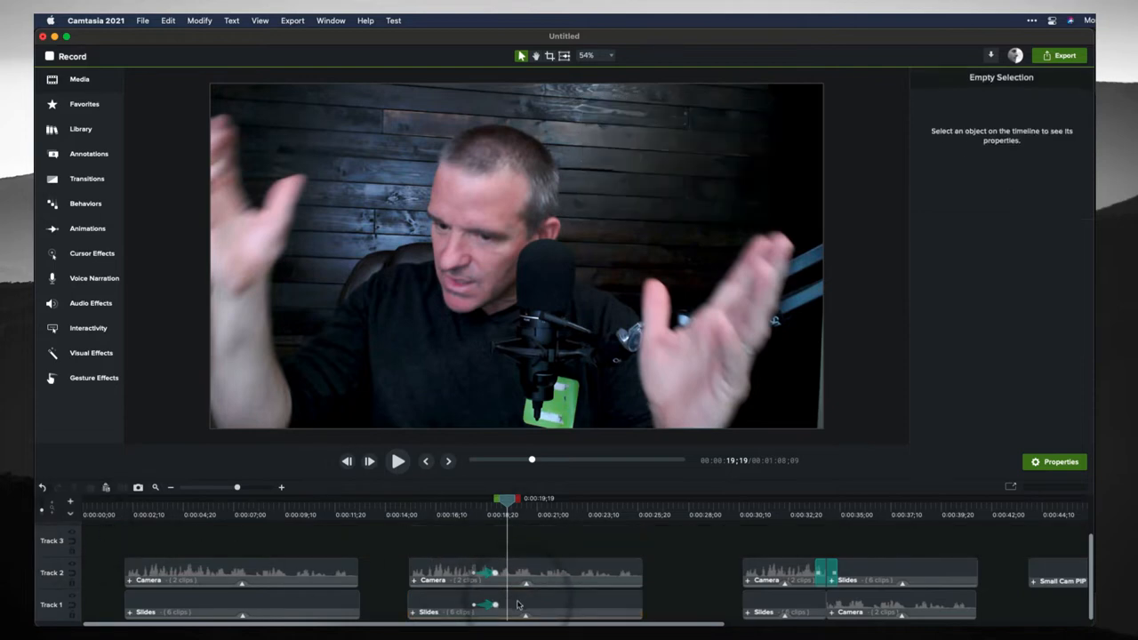
pyautogui.click(525, 609)
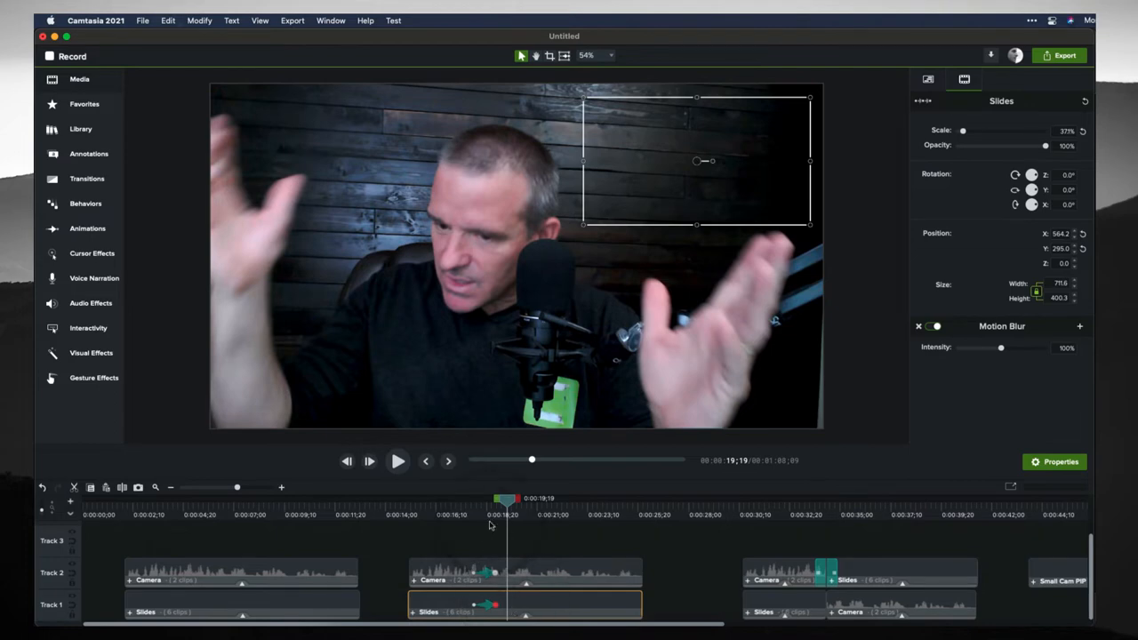
# Step: Scrub around 0:33 to preview the slide shrinking over the full-frame camera
pyautogui.click(623, 540)
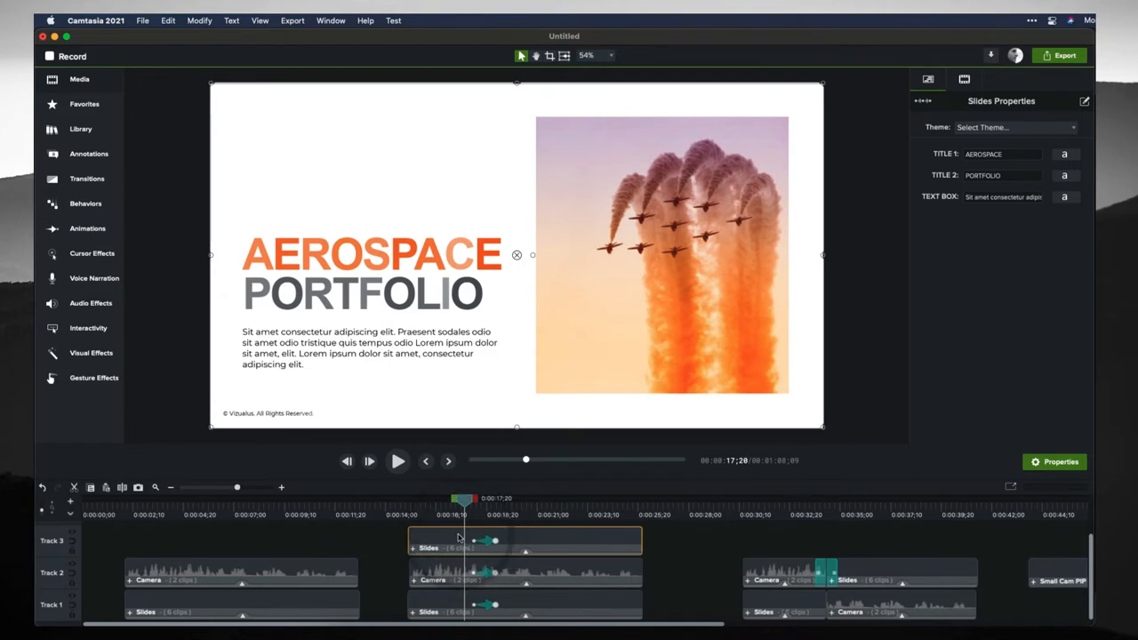
pyautogui.click(963, 79)
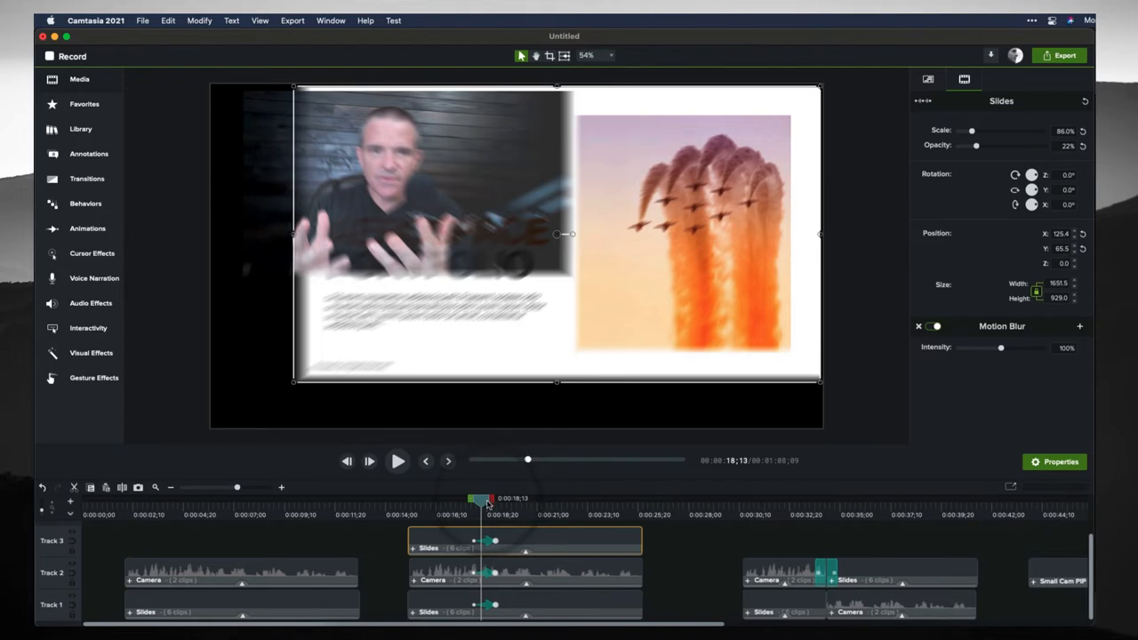
pyautogui.moveTo(487, 498); pyautogui.dragTo(474, 498)
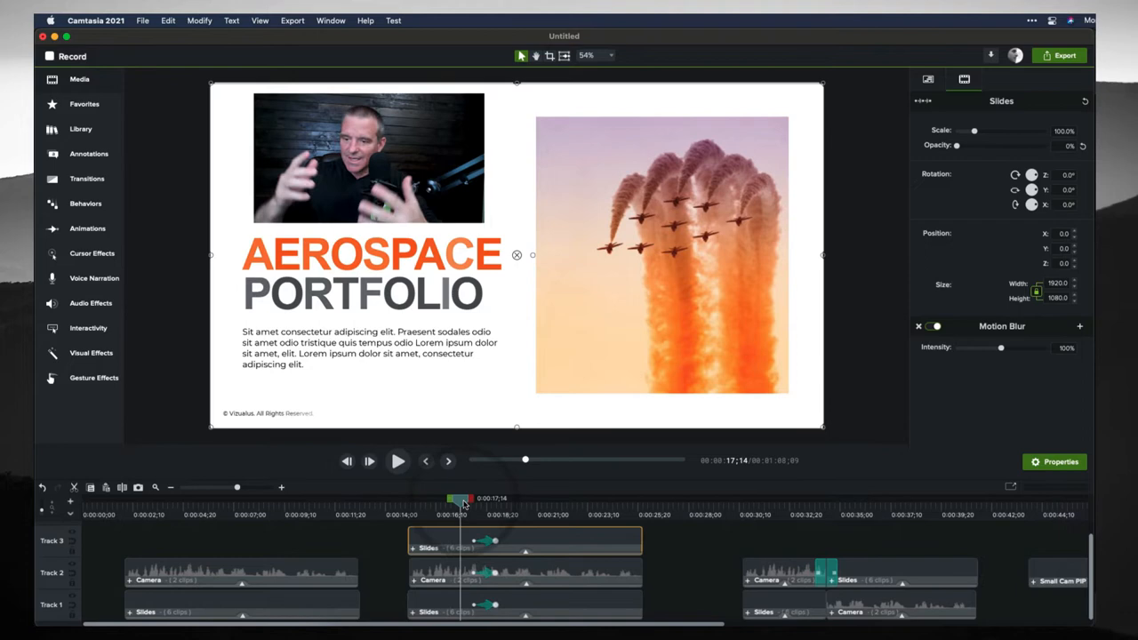
pyautogui.moveTo(457, 498); pyautogui.dragTo(507, 498)
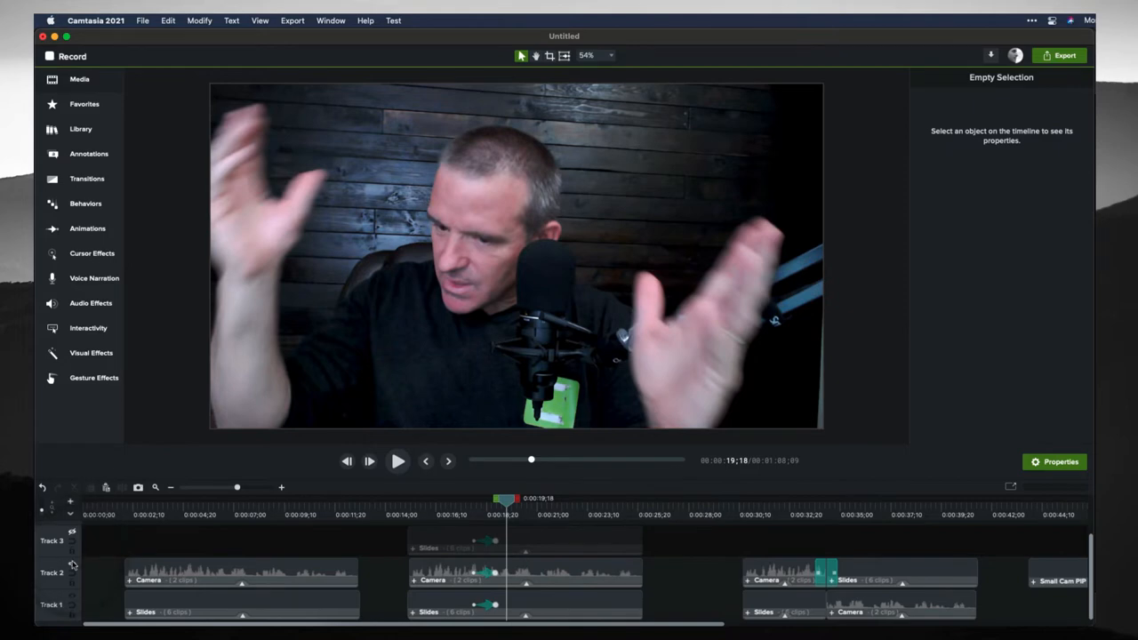
pyautogui.moveTo(505, 500); pyautogui.dragTo(475, 500)
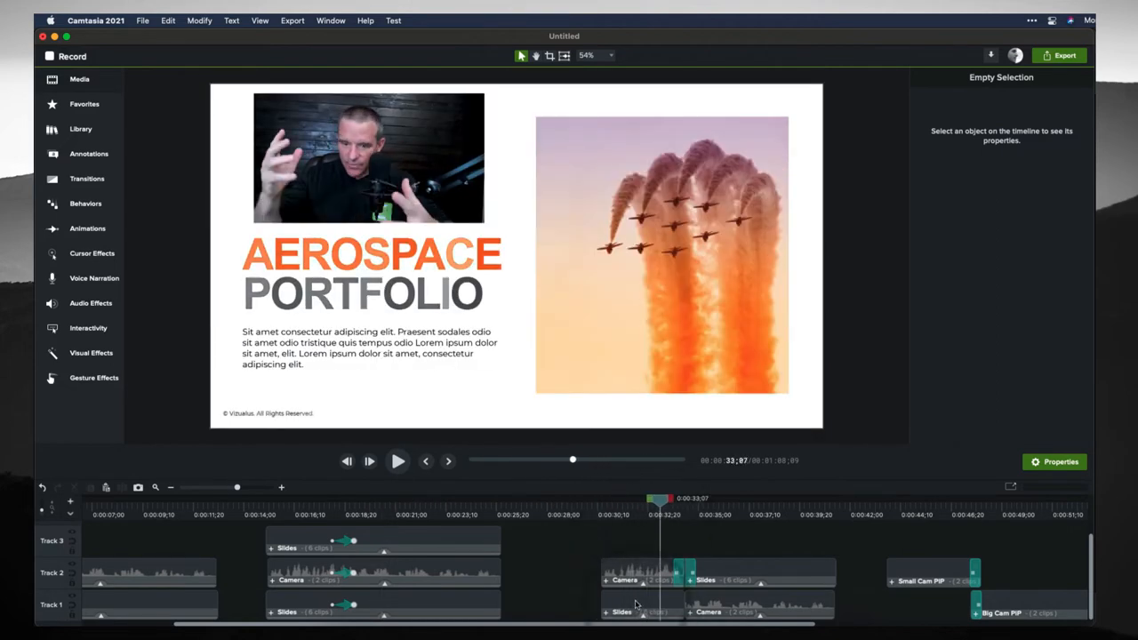
pyautogui.click(625, 573)
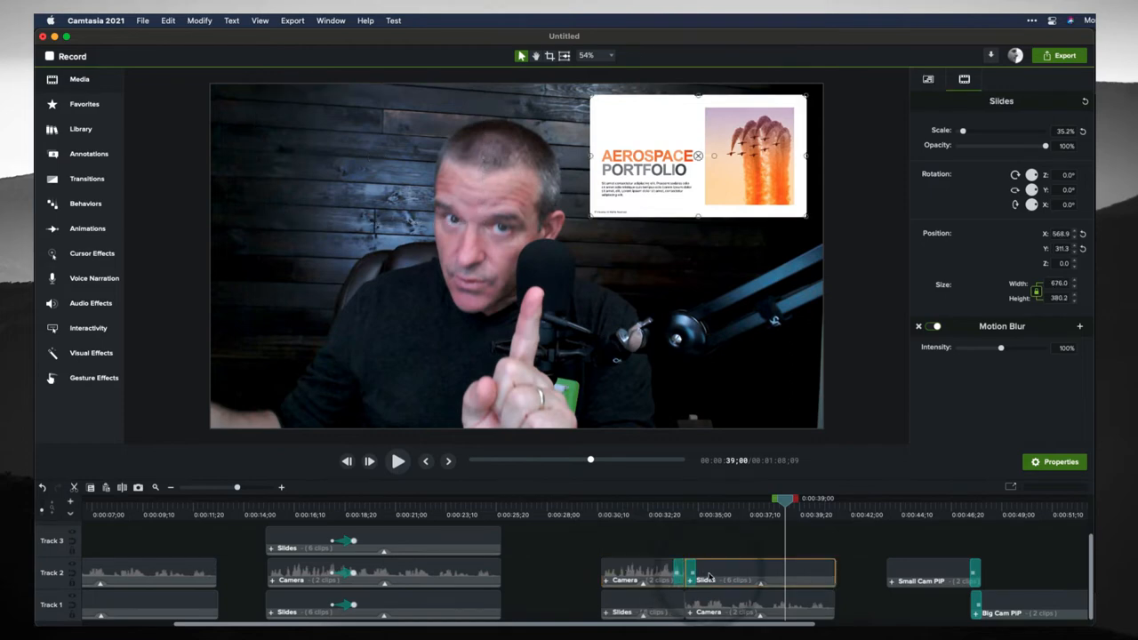
pyautogui.click(757, 612)
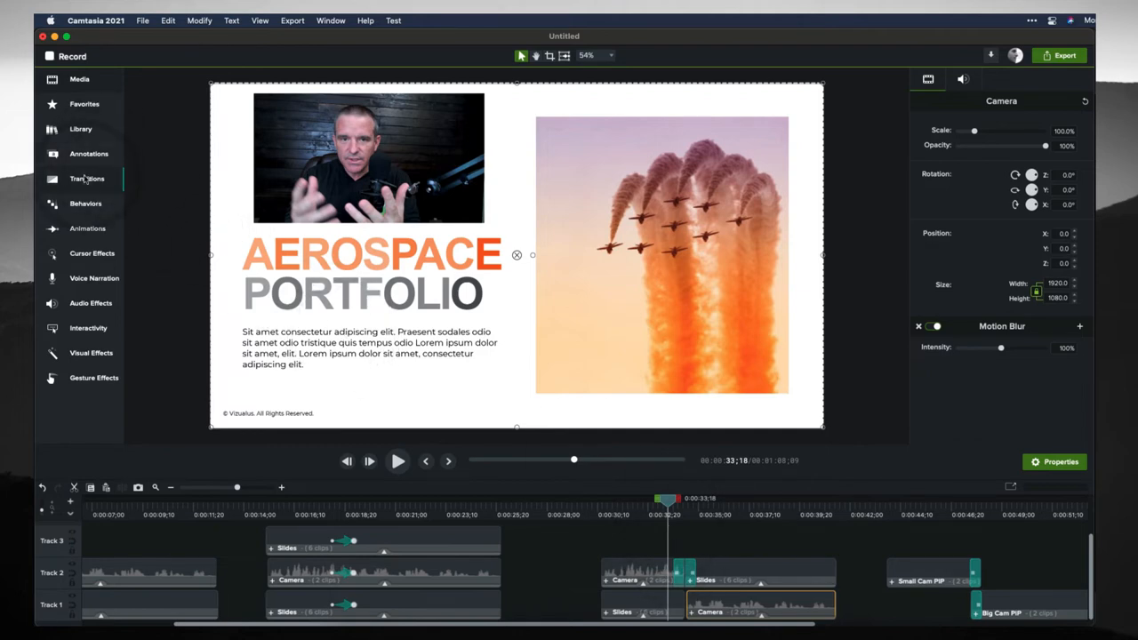
# Step: Add a Flip transition at the second Camera/Slides swap point and select it for its settings
pyautogui.click(86, 179)
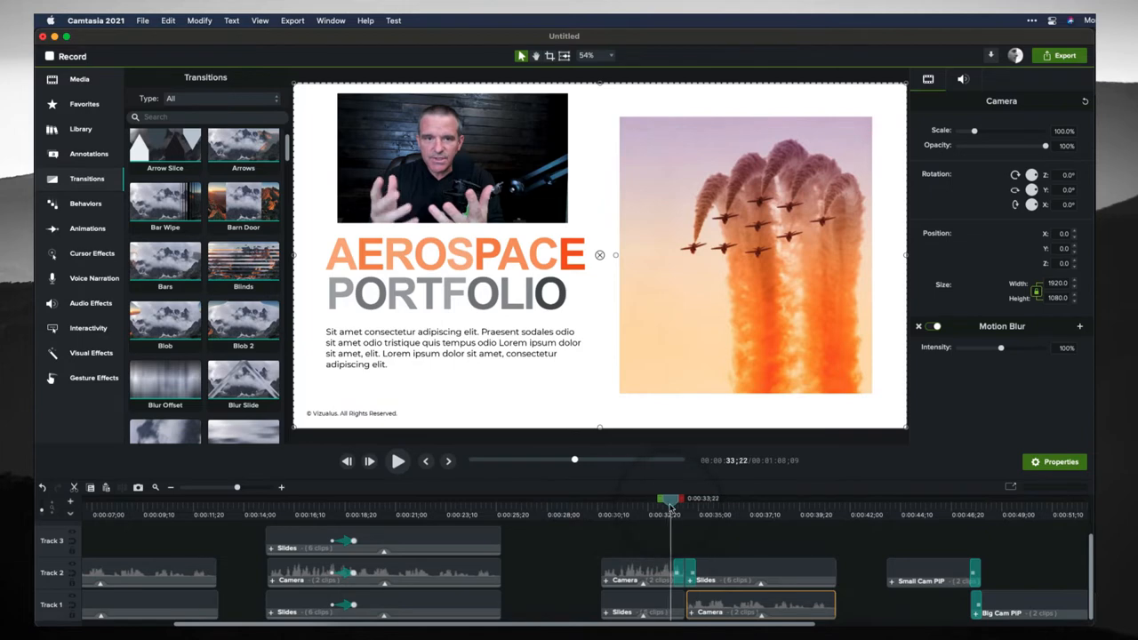
pyautogui.click(676, 499)
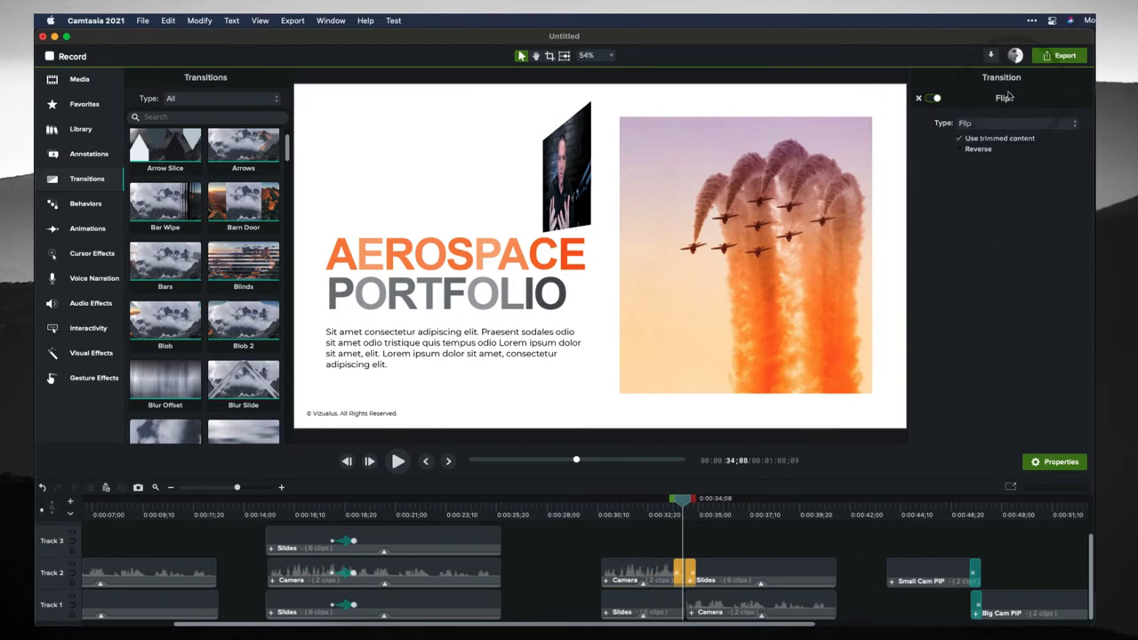
pyautogui.moveTo(569, 596)
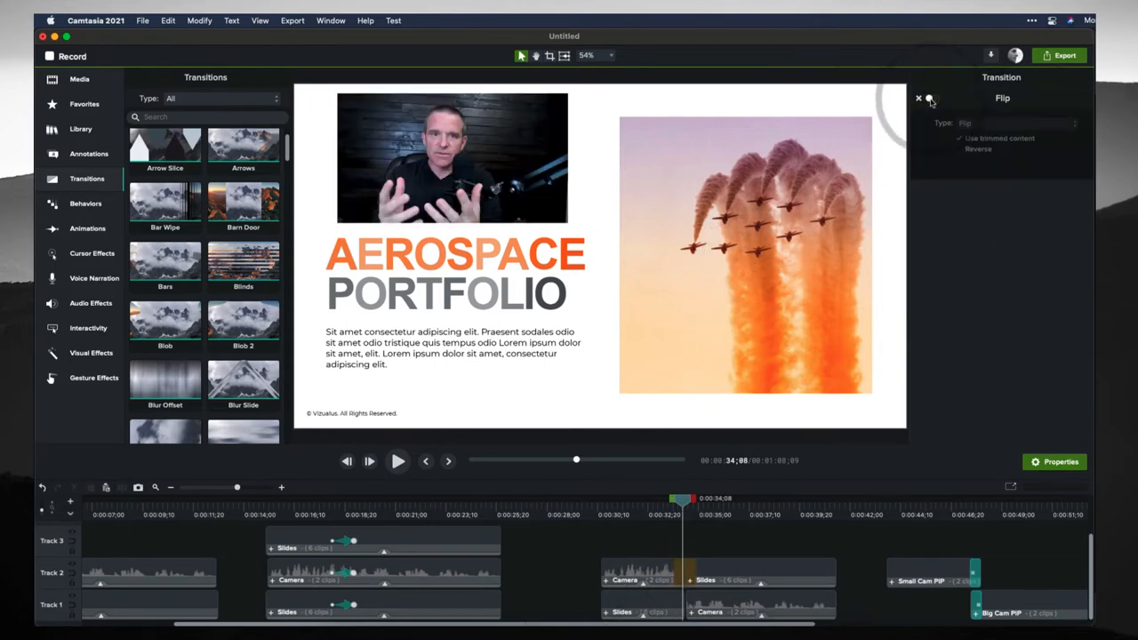
pyautogui.moveTo(678, 498); pyautogui.dragTo(656, 498)
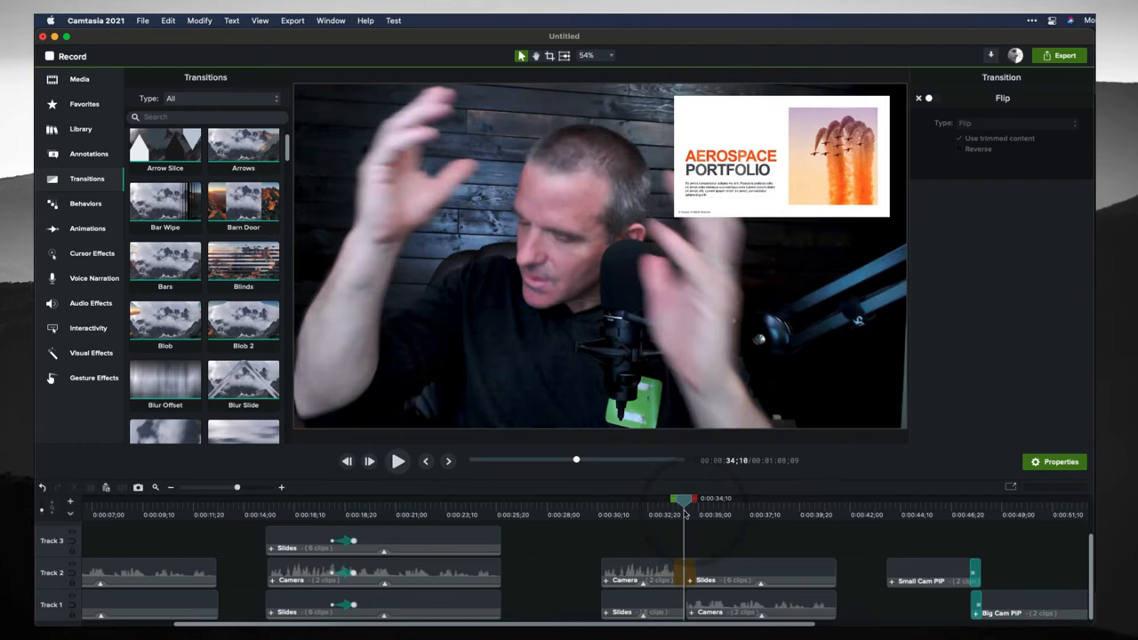
pyautogui.click(760, 575)
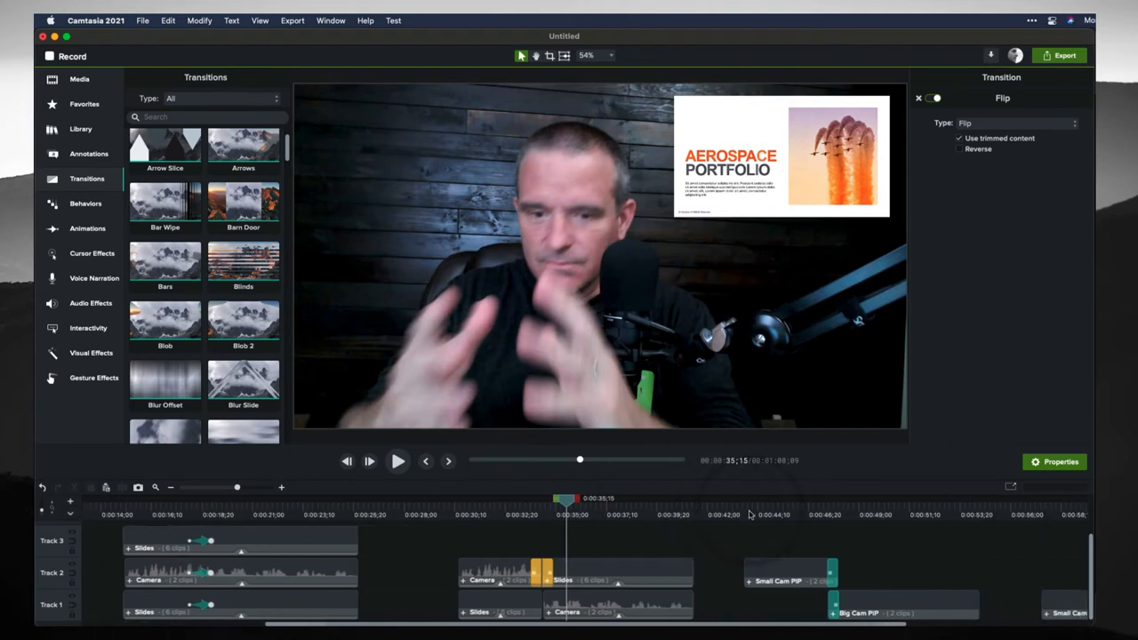
# Step: Select the Doorway transition on Small Cam PIP and nudge the Big Cam PIP group slightly later
pyautogui.click(789, 571)
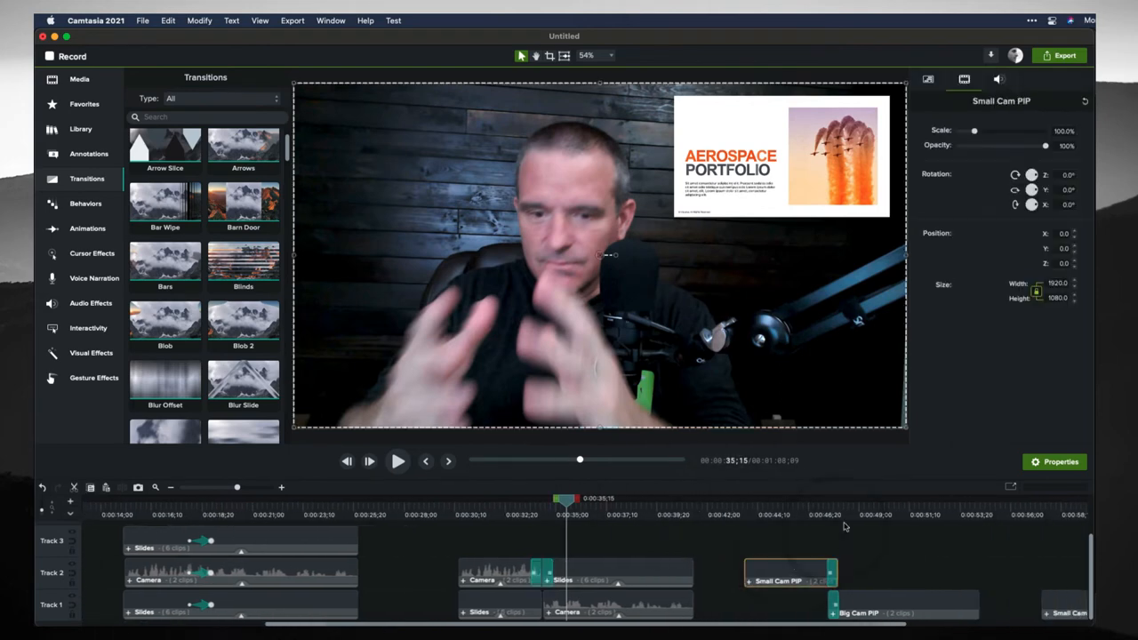
pyautogui.click(828, 498)
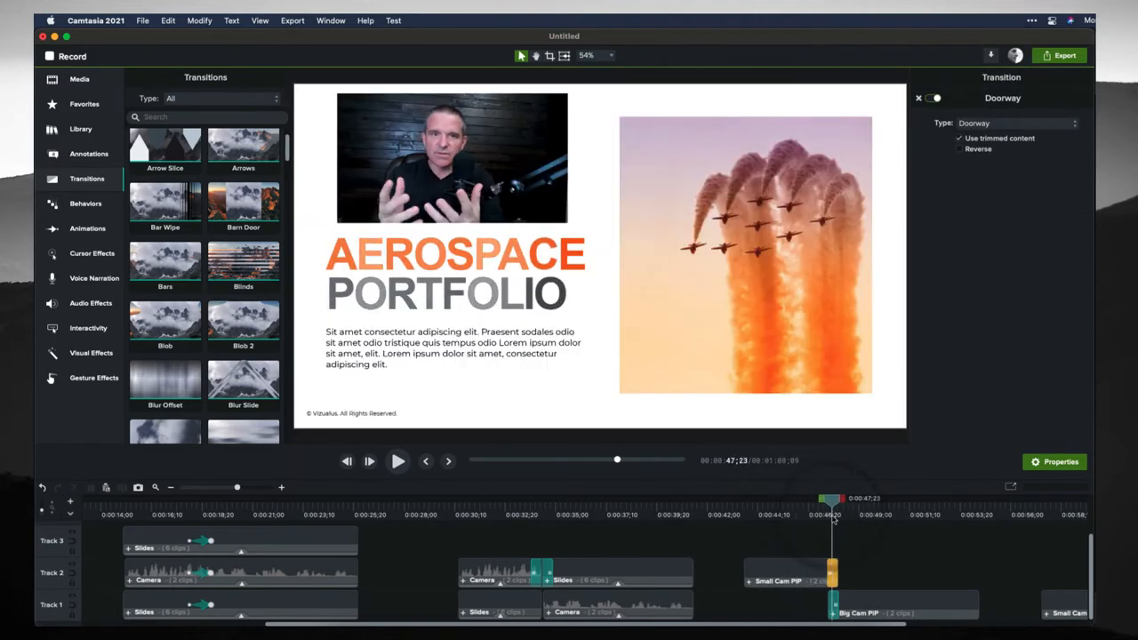
pyautogui.click(902, 613)
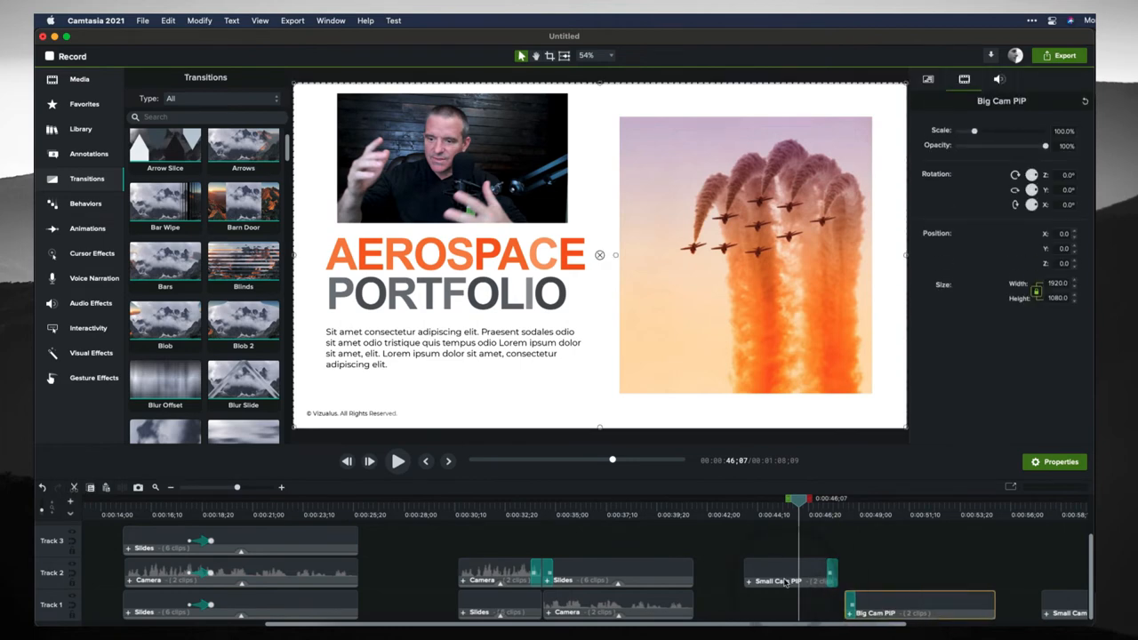
pyautogui.click(498, 604)
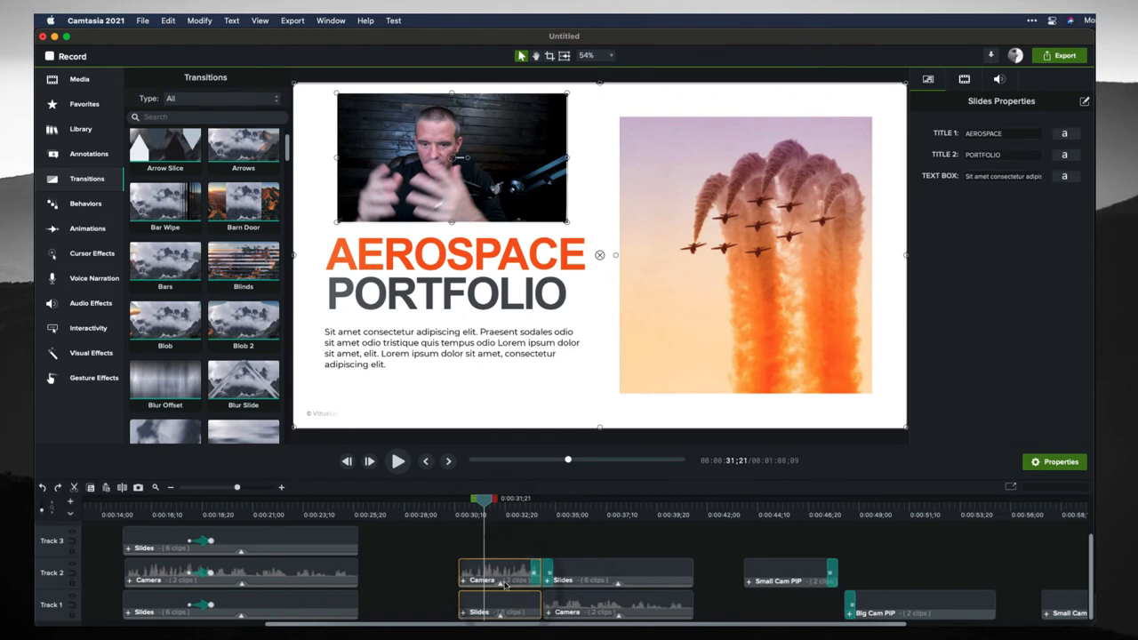
pyautogui.moveTo(784, 513)
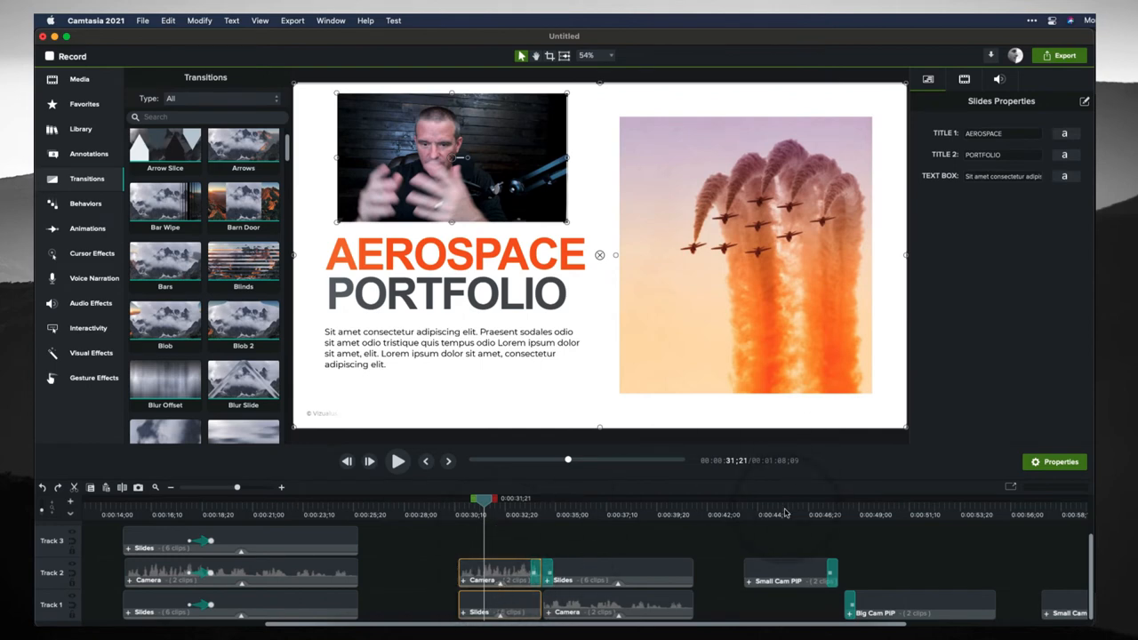
# Step: Snap Big Cam PIP back against the end of Small Cam PIP so Doorway plays between them
pyautogui.rightClick(790, 576)
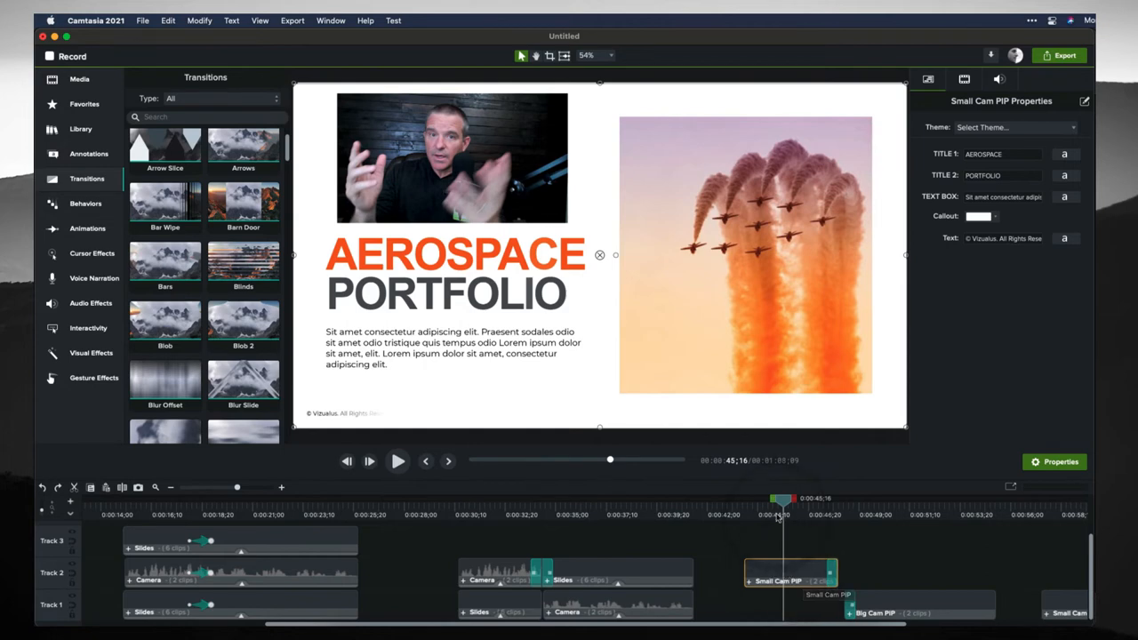
pyautogui.moveTo(868, 512)
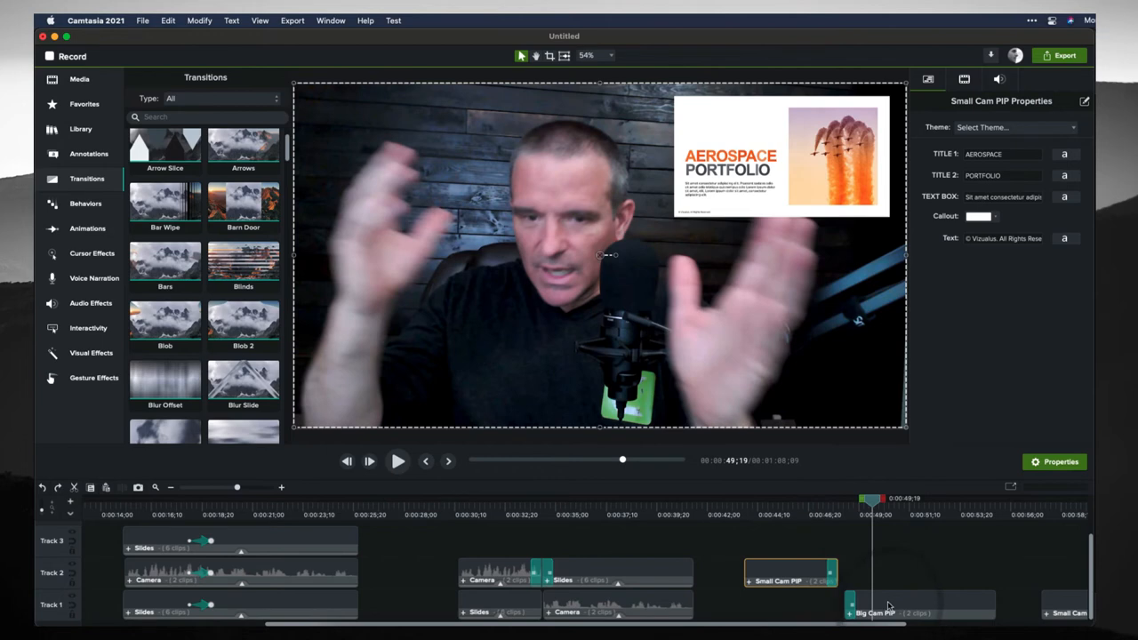
pyautogui.click(889, 606)
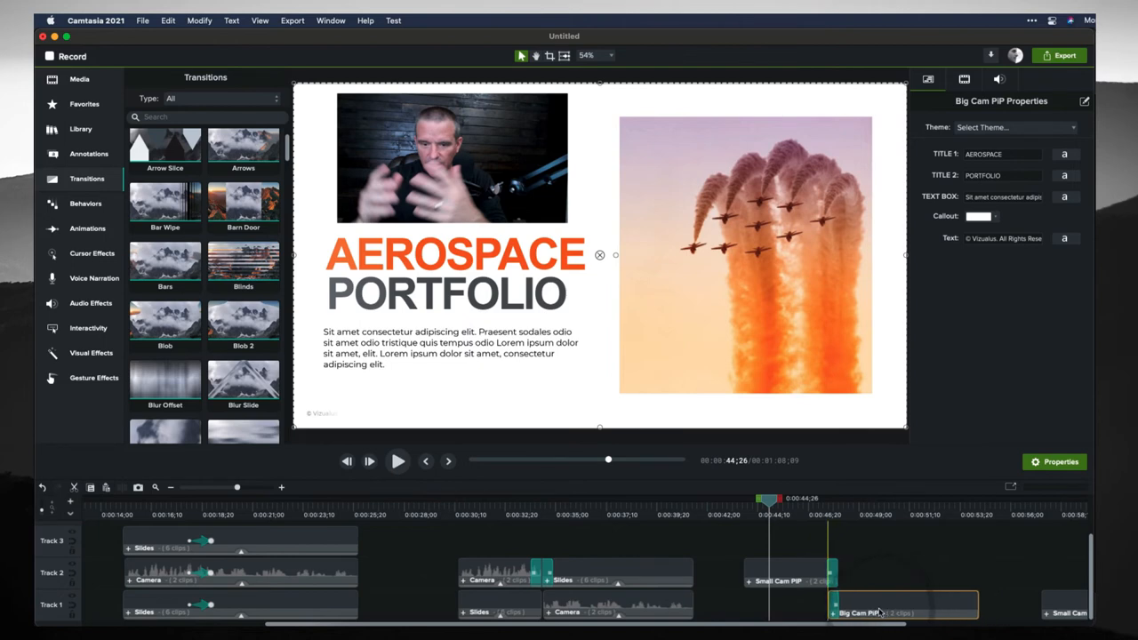
pyautogui.click(825, 498)
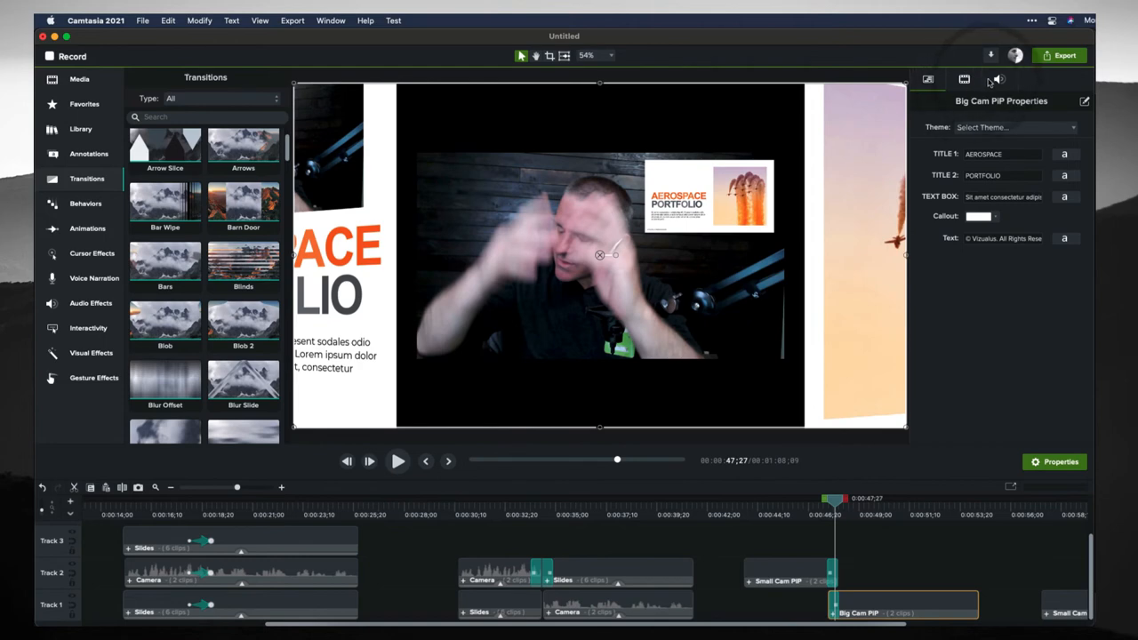
# Step: Place a copied Small Cam PIP and Big Cam PIP pair end to end on Track 1 near 1:00
pyautogui.click(963, 79)
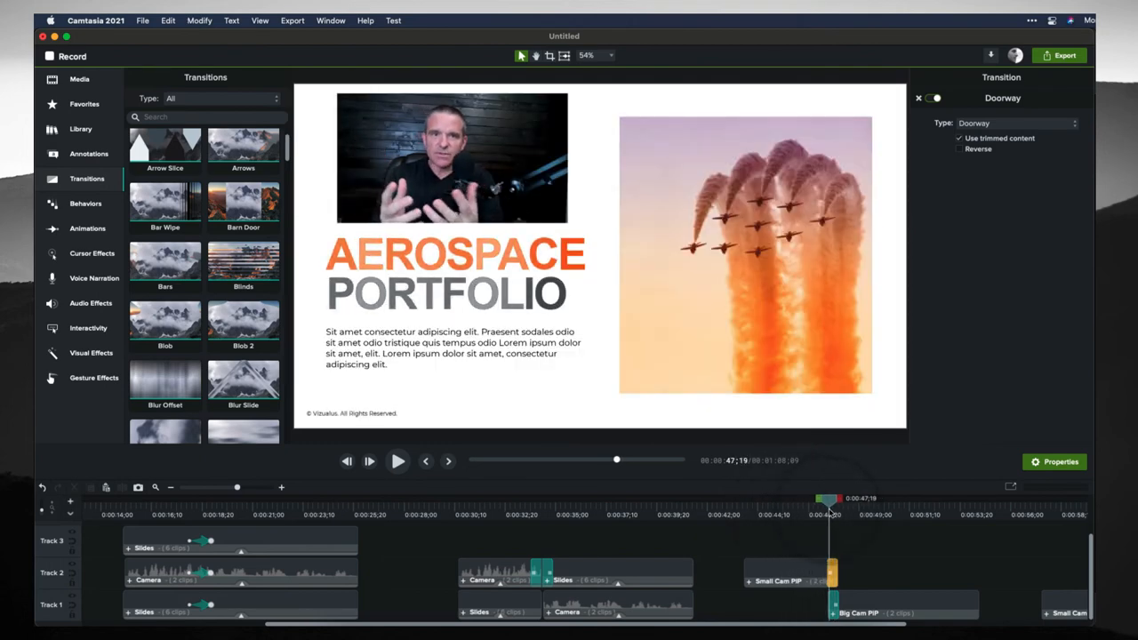
pyautogui.moveTo(827, 498); pyautogui.dragTo(802, 498)
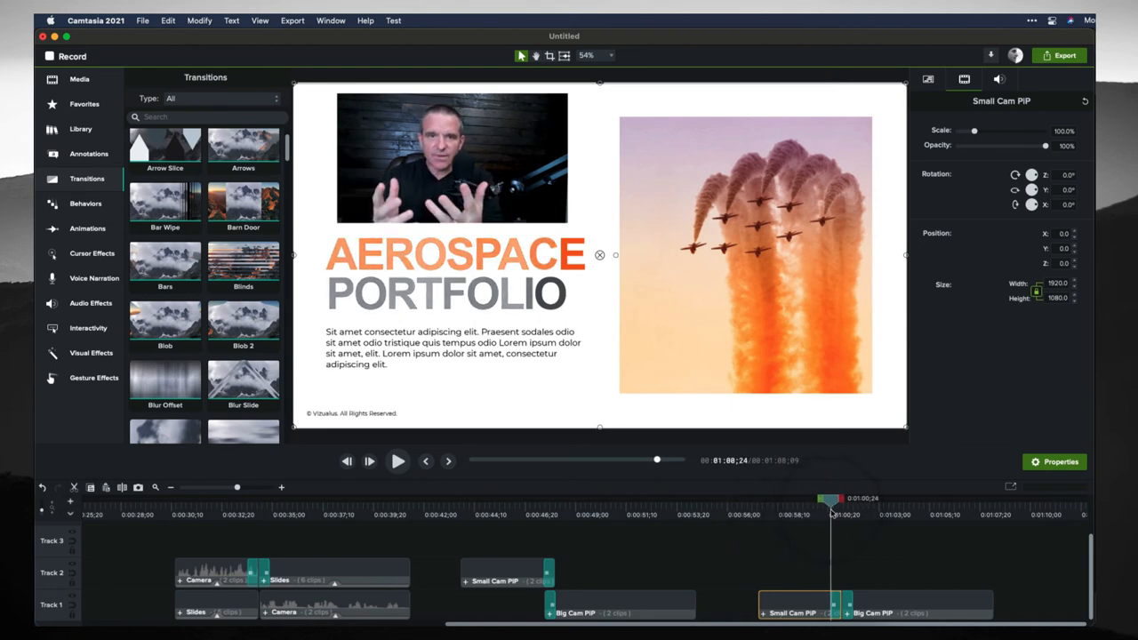
# Step: Add an Arrows transition at the later PIP join near 1:00, play it back, and lengthen it
pyautogui.moveTo(831, 499); pyautogui.dragTo(856, 500)
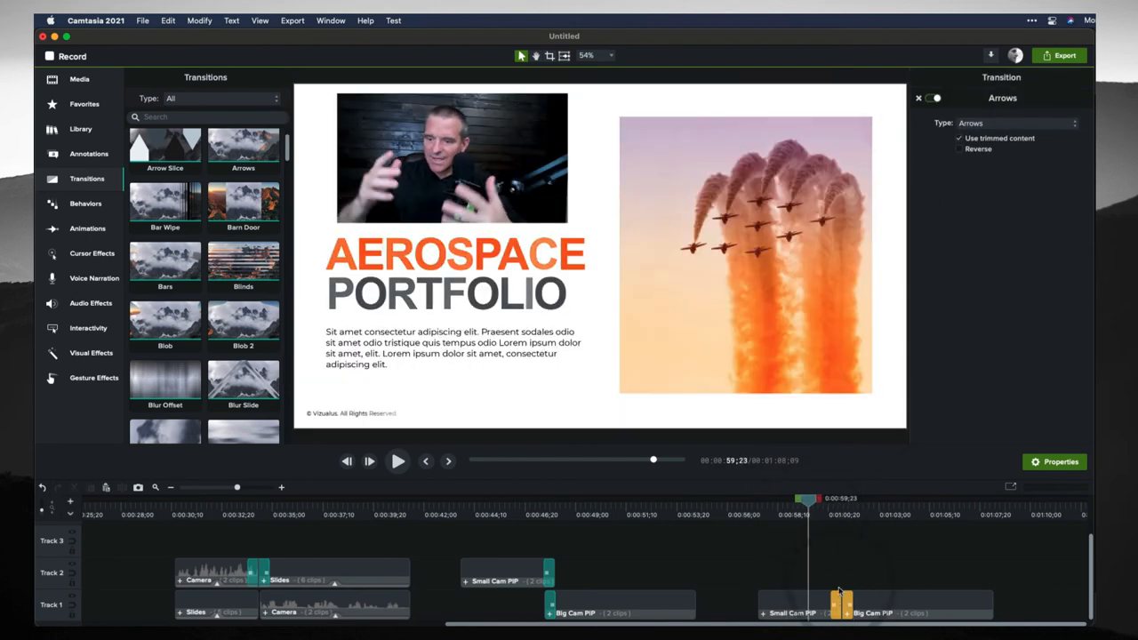
pyautogui.click(876, 613)
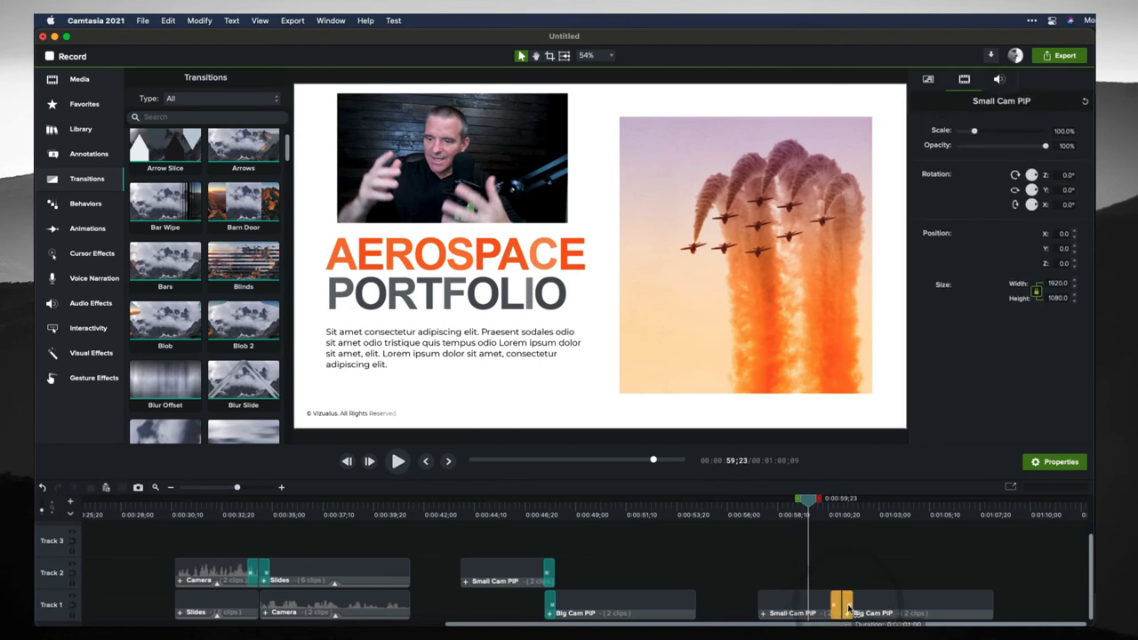
pyautogui.click(843, 609)
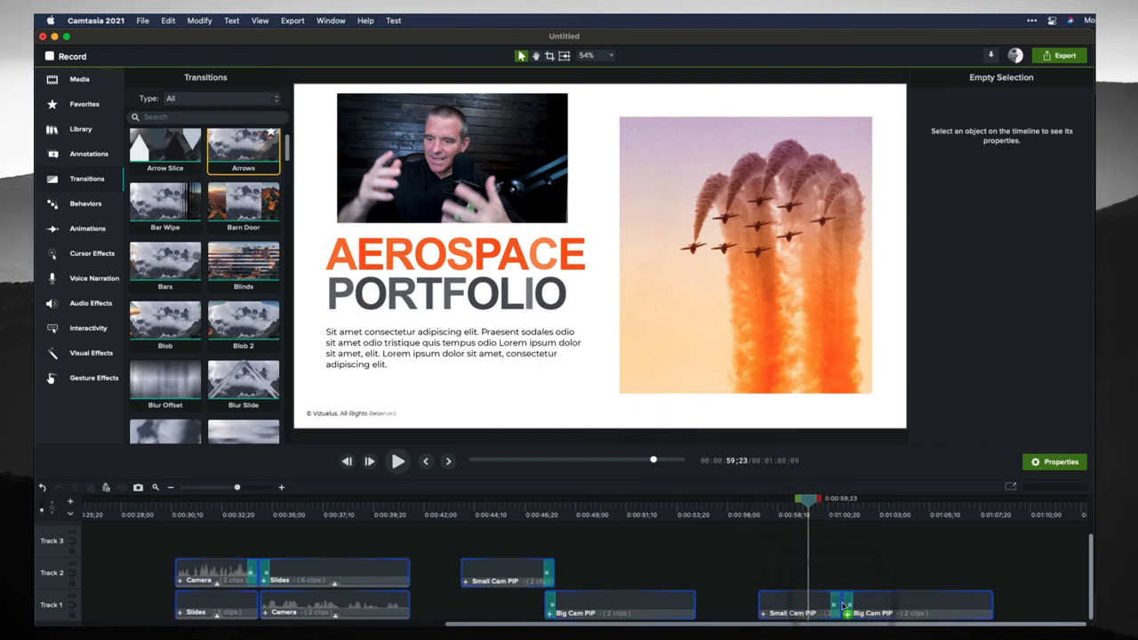
pyautogui.click(398, 460)
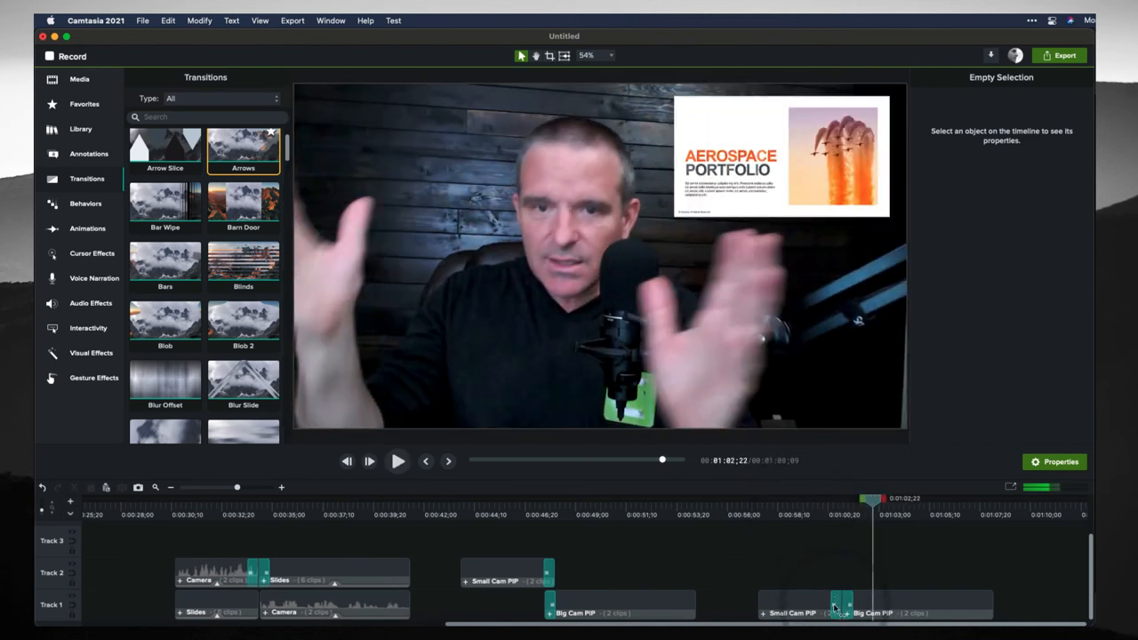
pyautogui.click(840, 604)
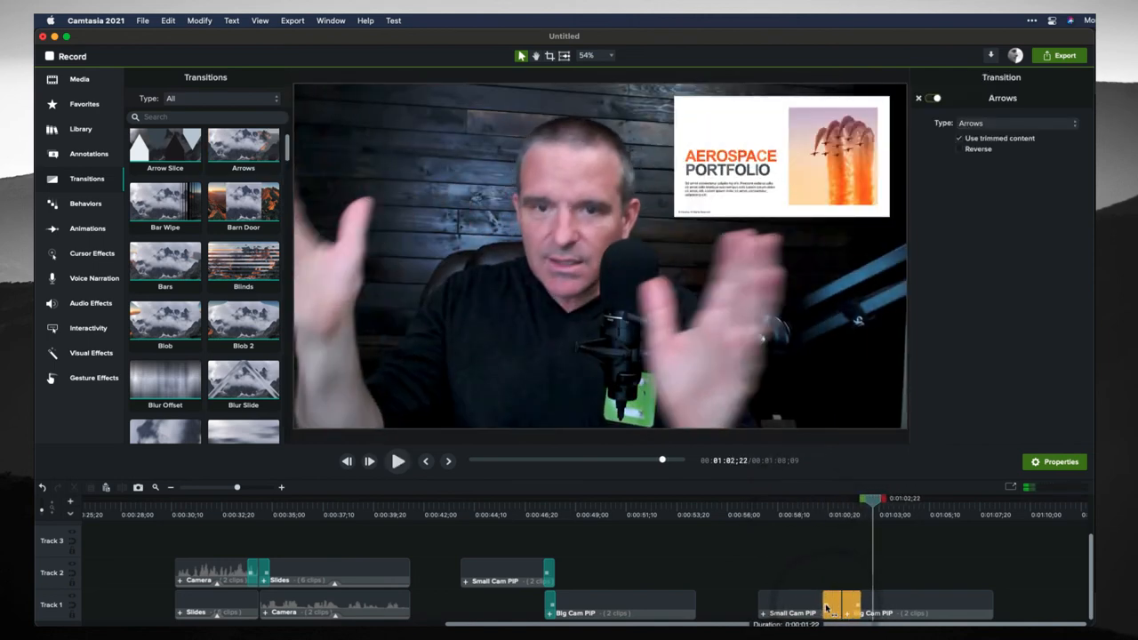